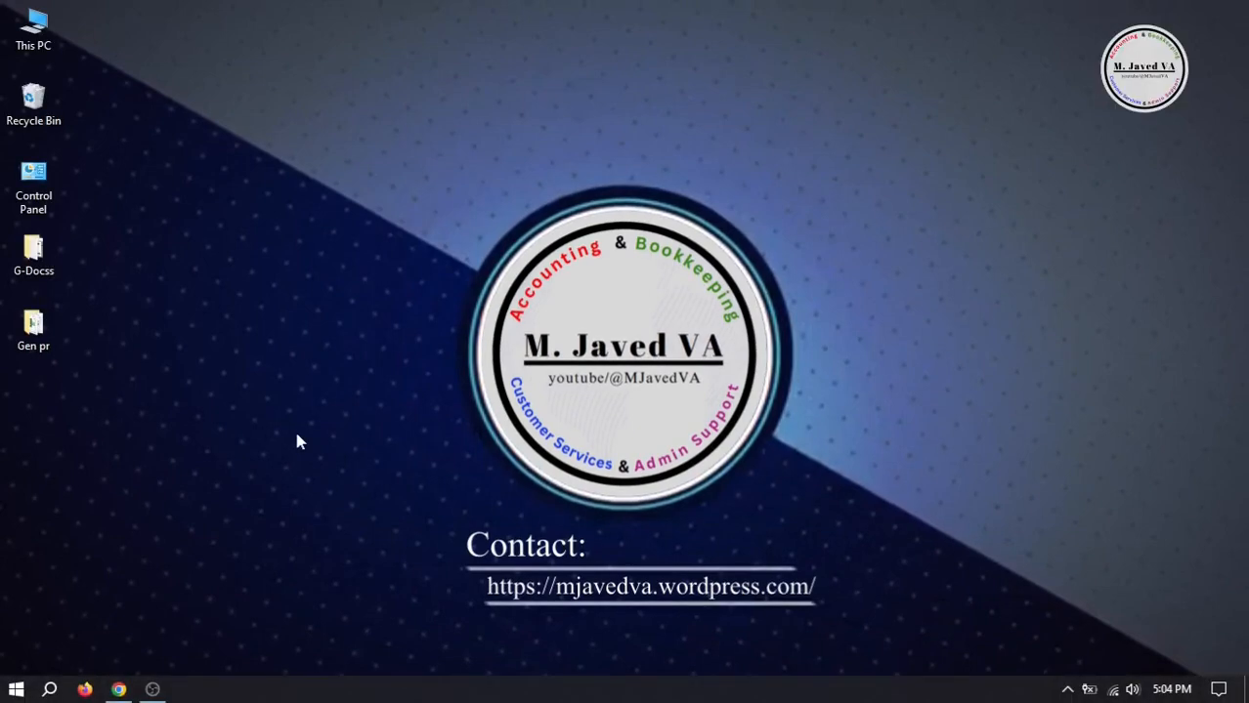
Step: Launch Chrome and load the LinkedIn home feed at linkedin.com/feed
{"action": "left_click", "coordinate": [123, 686]}
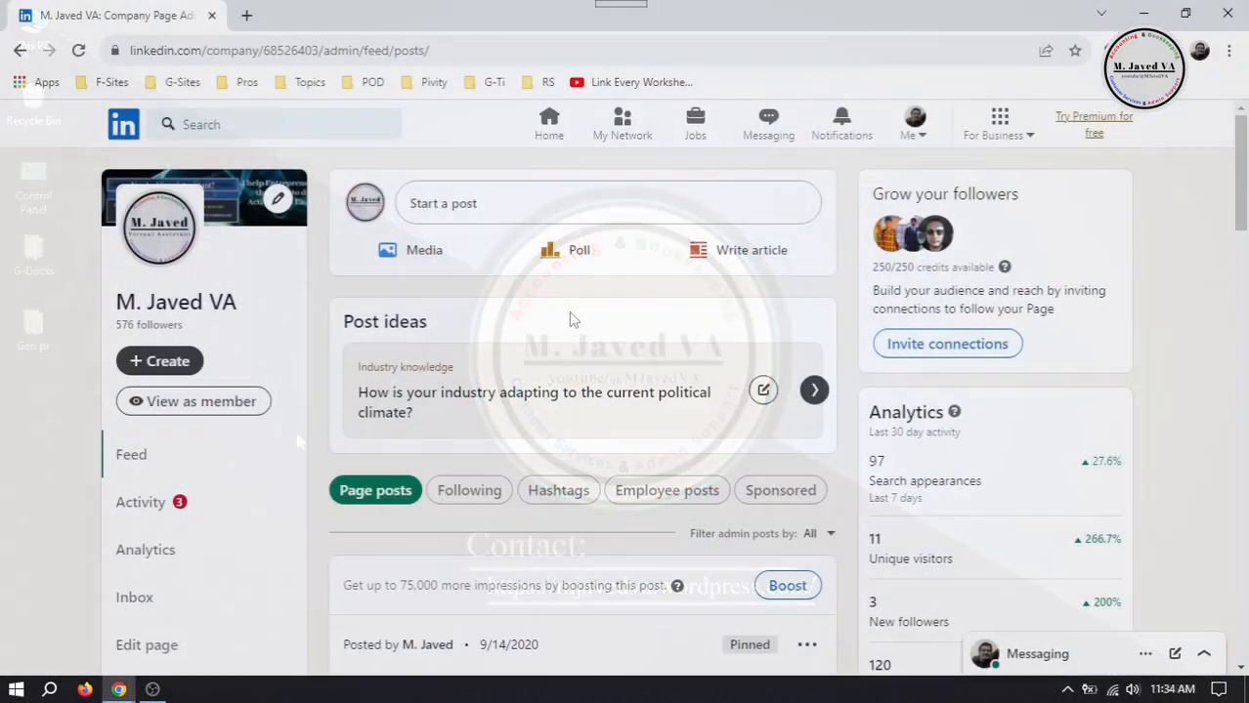
{"action": "left_click", "coordinate": [146, 645]}
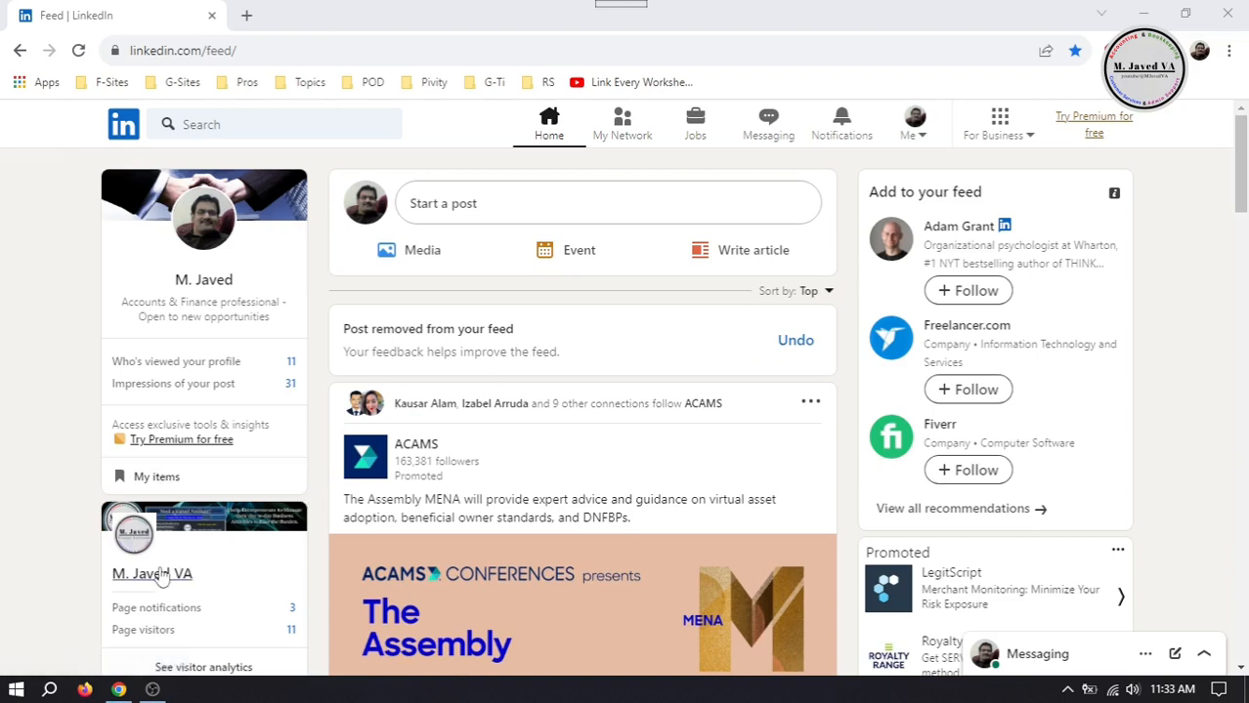
{"action": "mouse_move", "coordinate": [144, 581]}
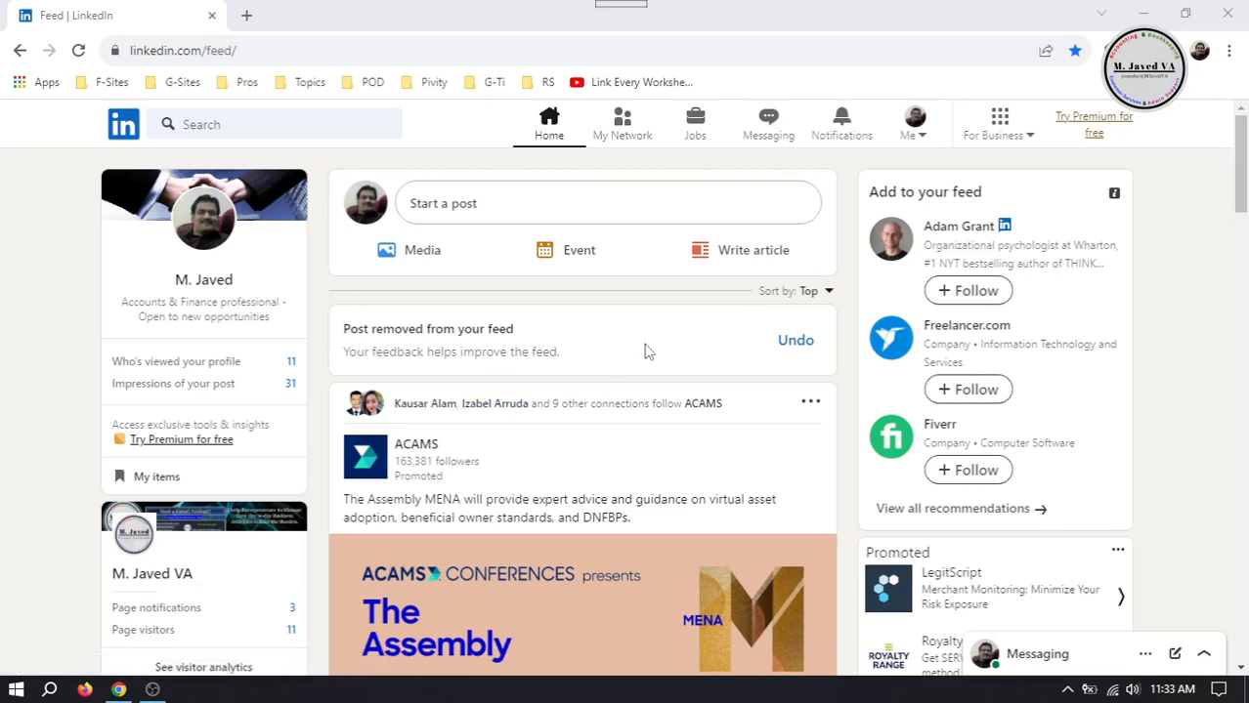
Step: Open the M. Javed VA page's Edit dialog at Page info (logo, name, URL, tagline)
{"action": "left_click", "coordinate": [908, 122]}
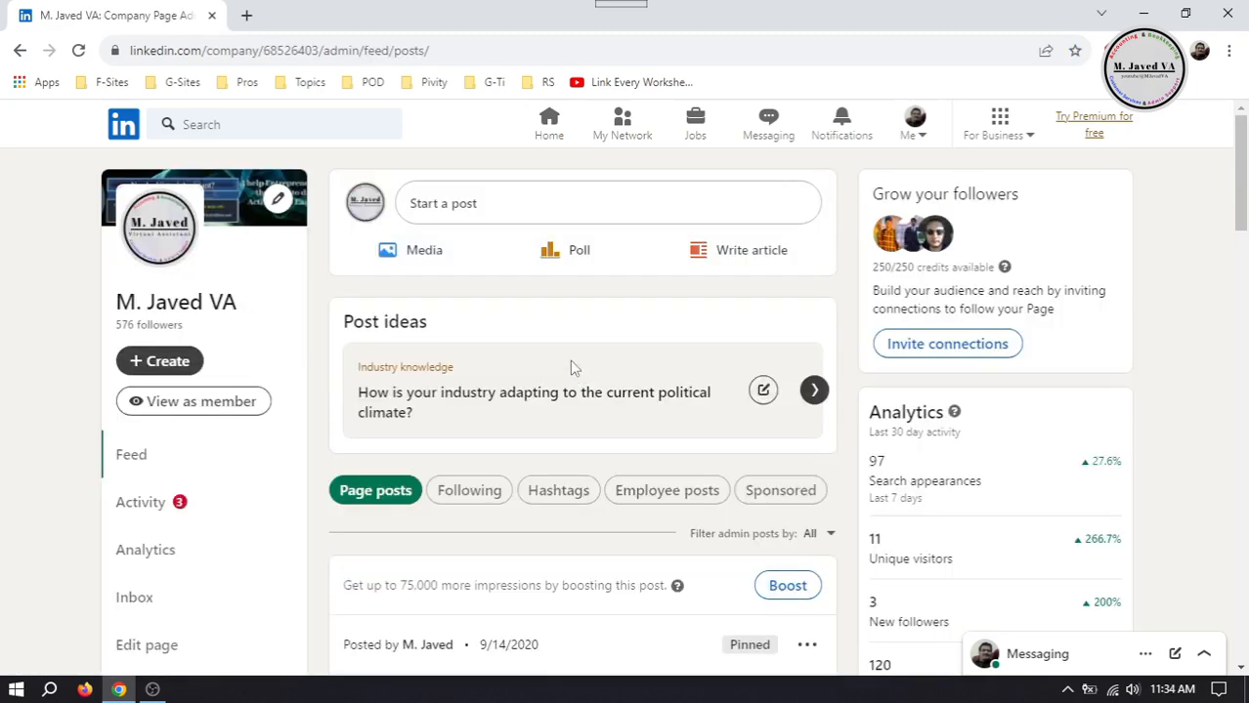
{"action": "mouse_move", "coordinate": [545, 339]}
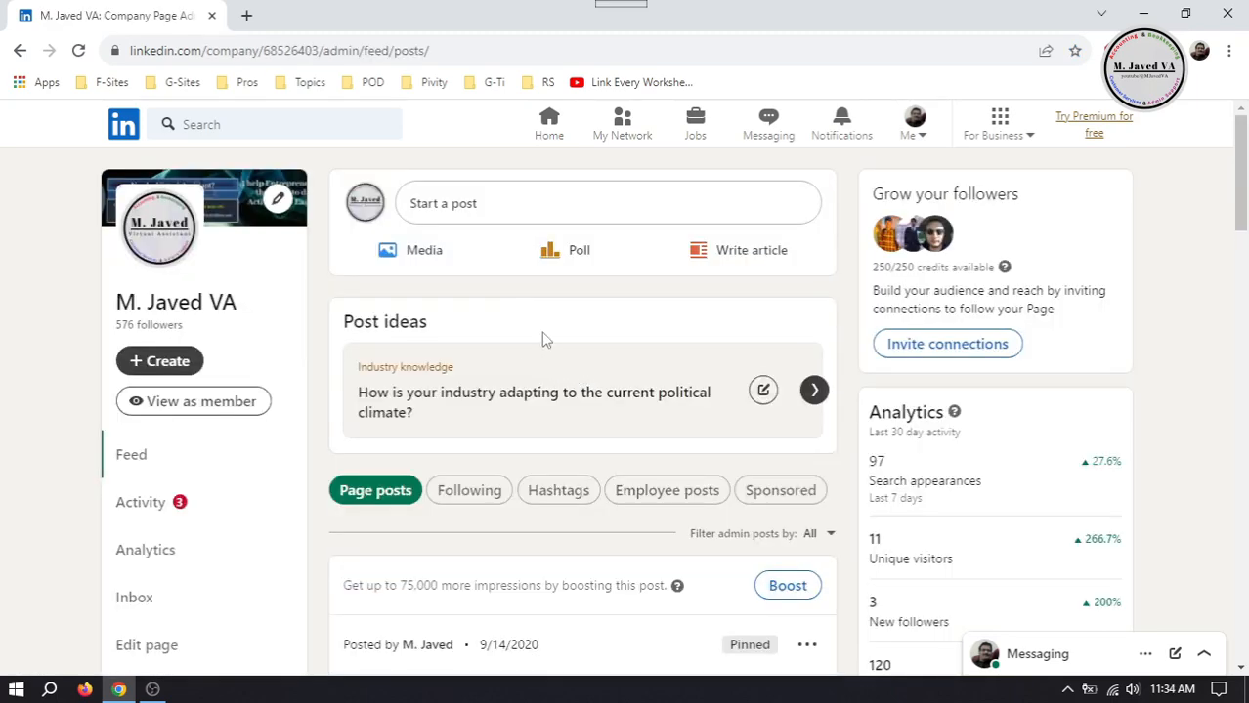
{"action": "scroll", "scroll_direction": "down", "scroll_amount": 3}
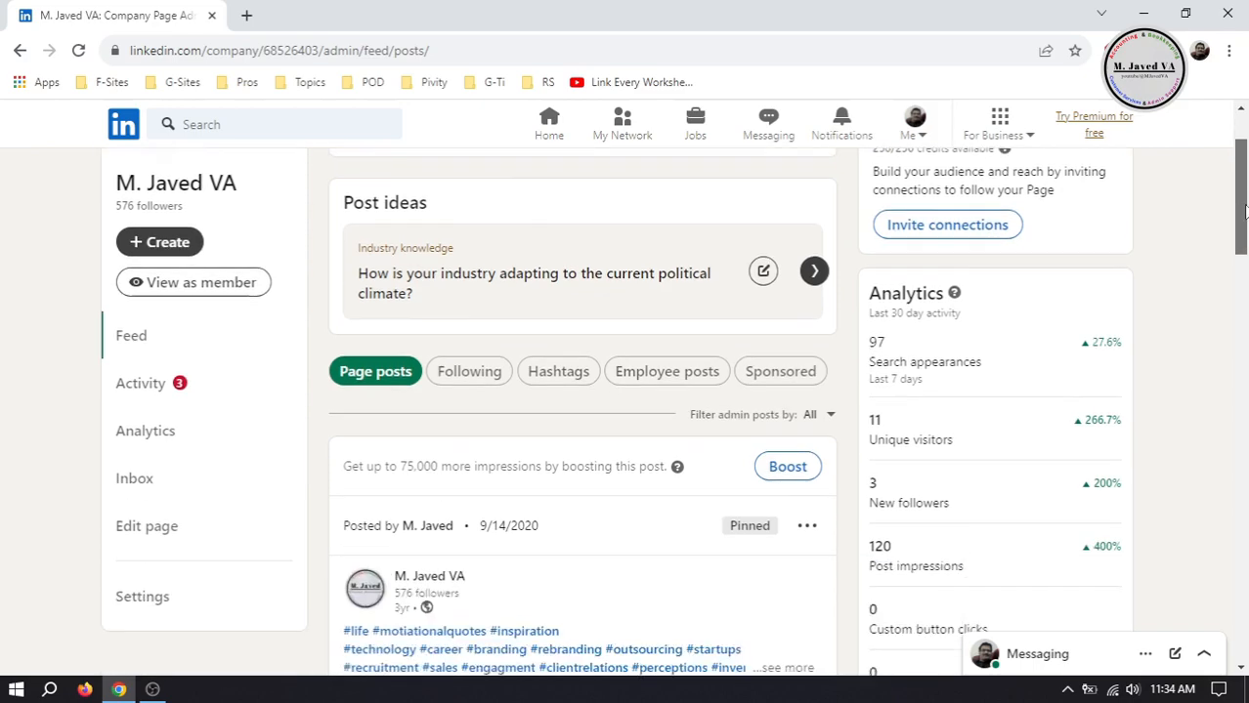
{"action": "left_click", "coordinate": [147, 527]}
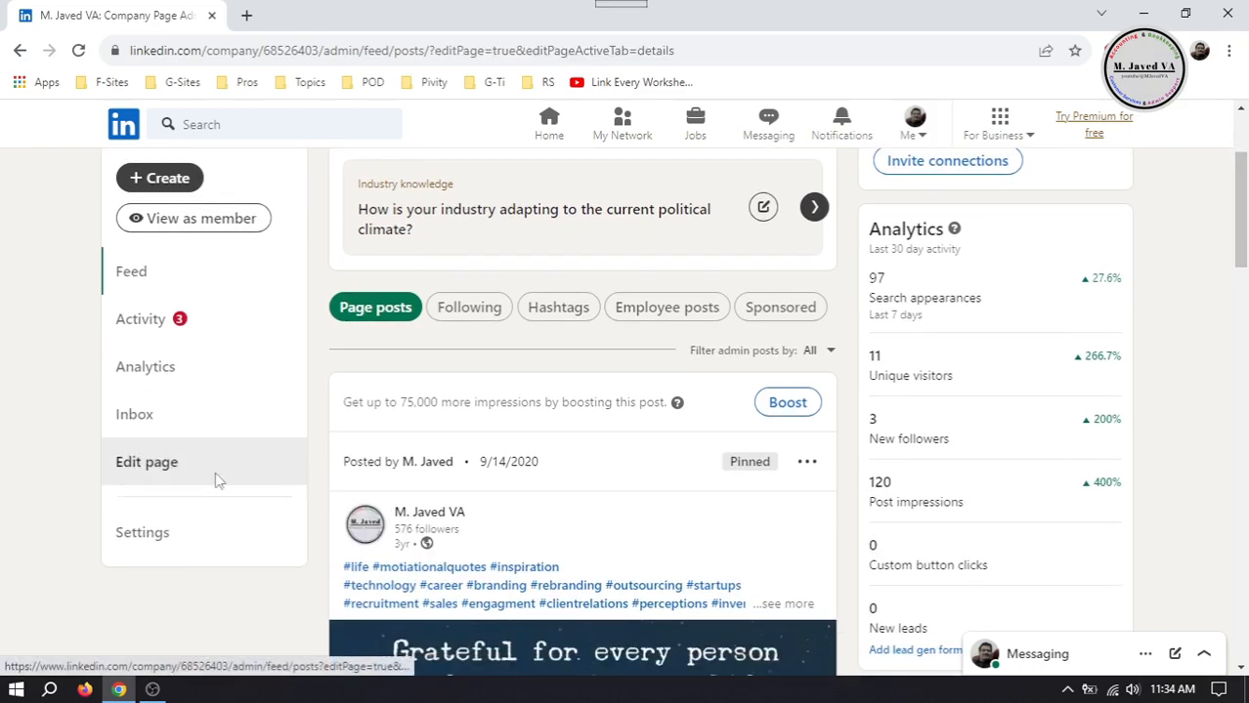
{"action": "left_click", "coordinate": [147, 462]}
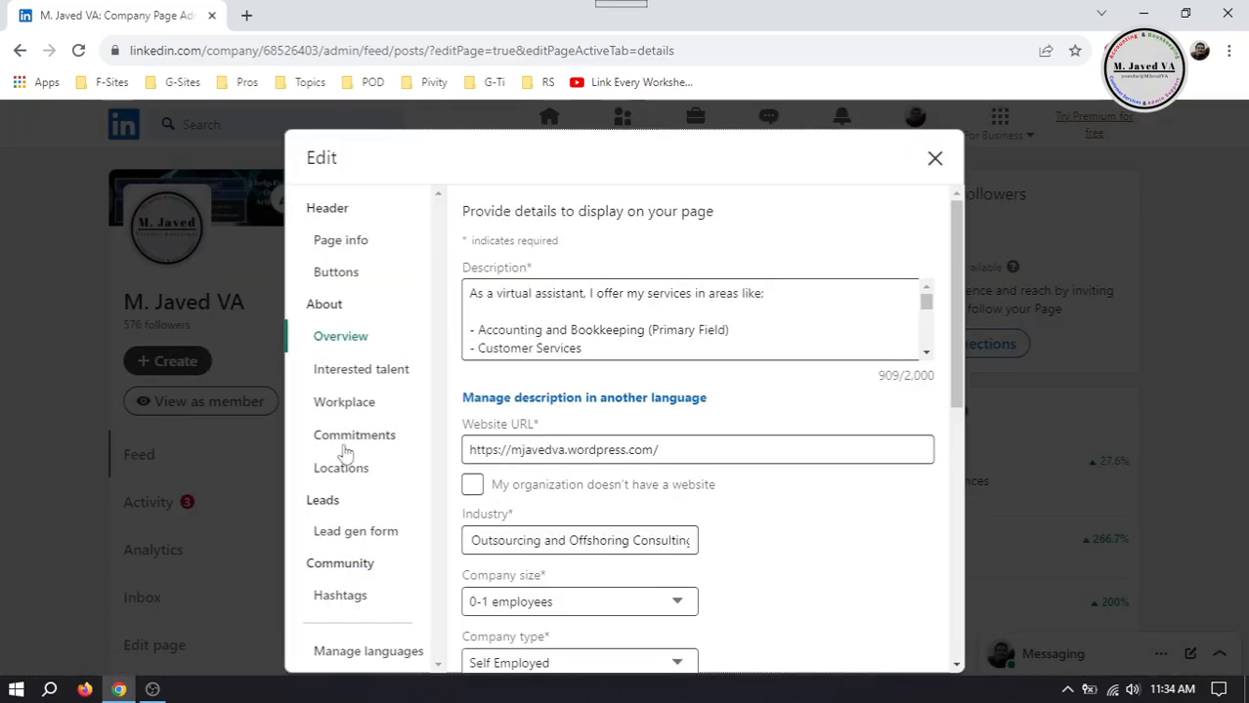
{"action": "left_click", "coordinate": [340, 239]}
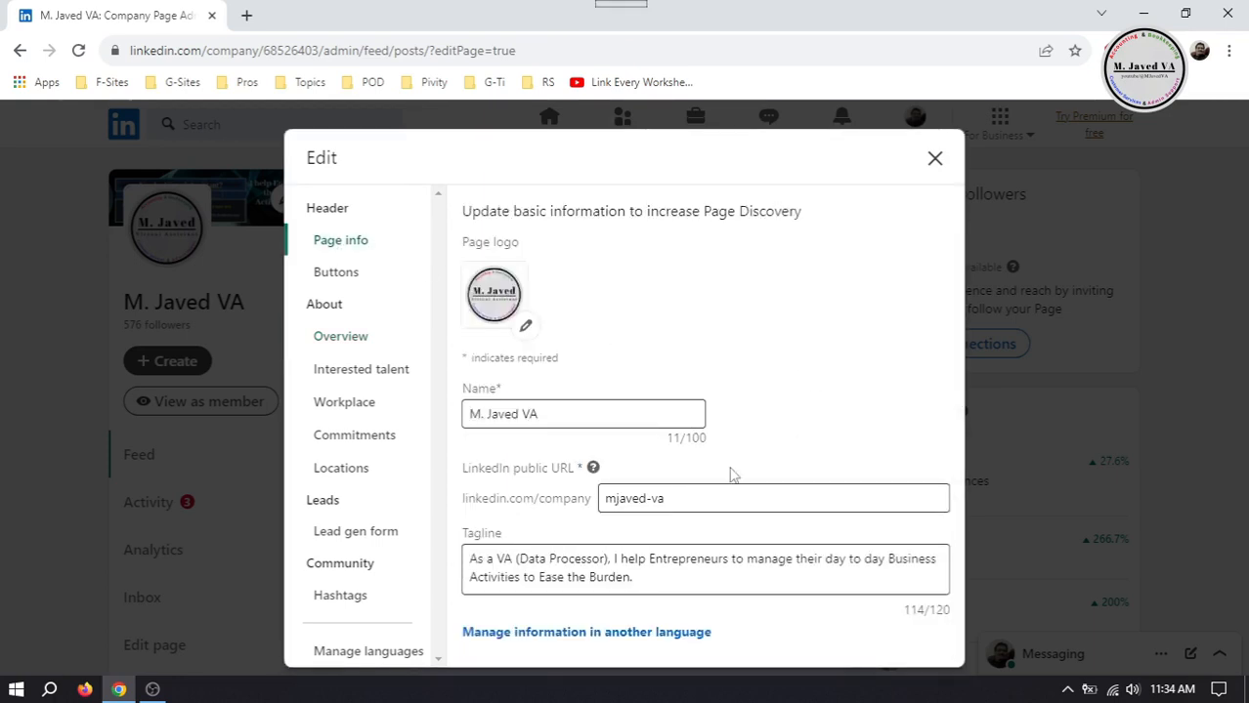
Step: Read the public URL help note, then set the URL handle to 'mjavedva'
{"action": "left_click", "coordinate": [771, 499]}
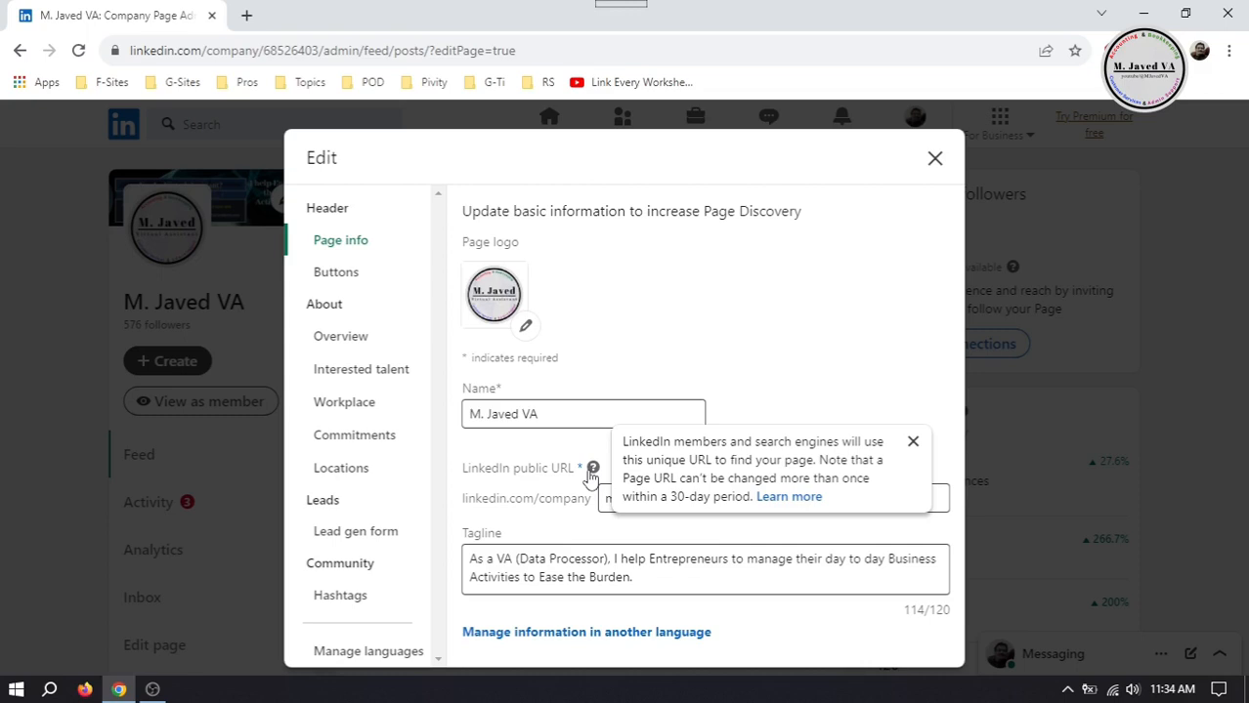
{"action": "type", "text": "mjavedva"}
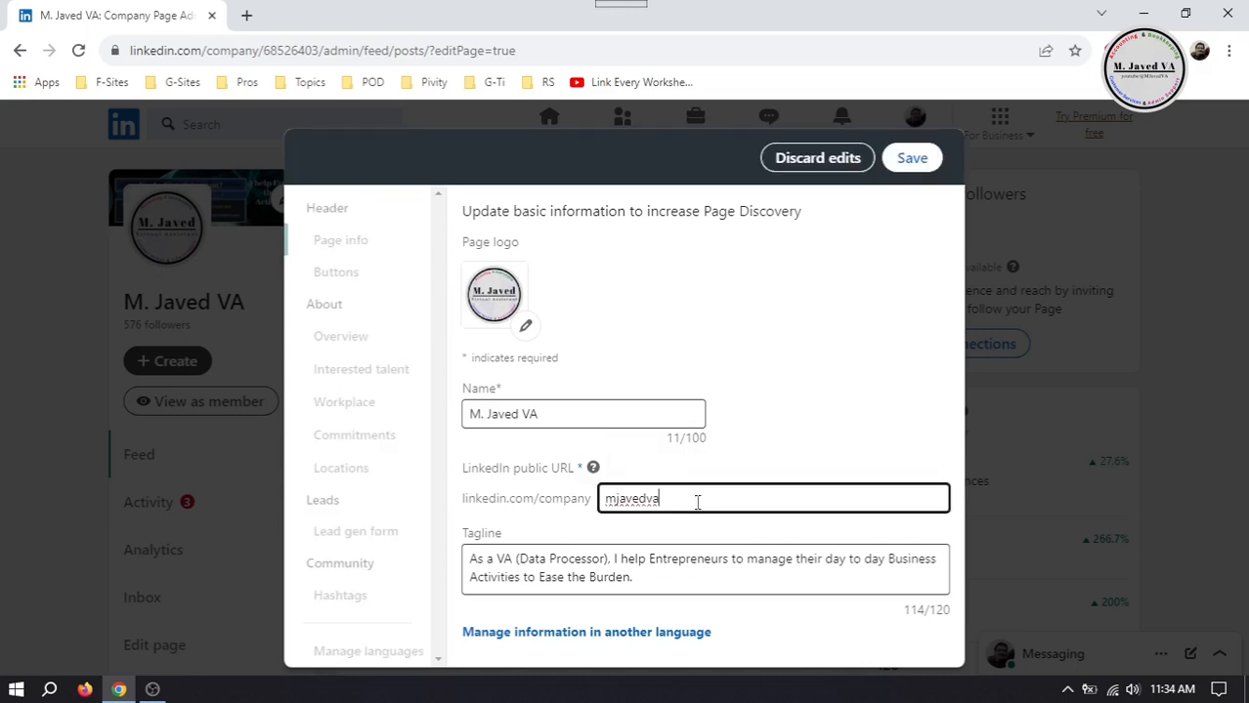